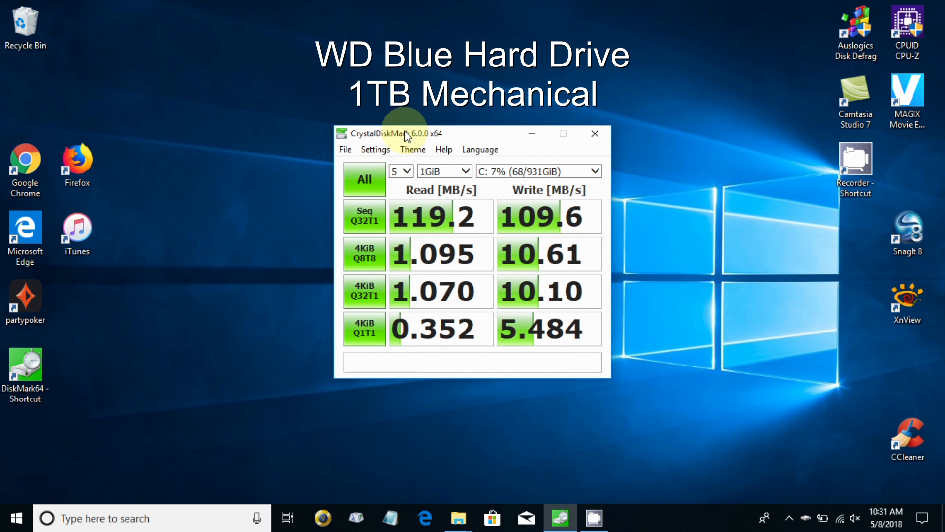
mouse_move(412, 150)
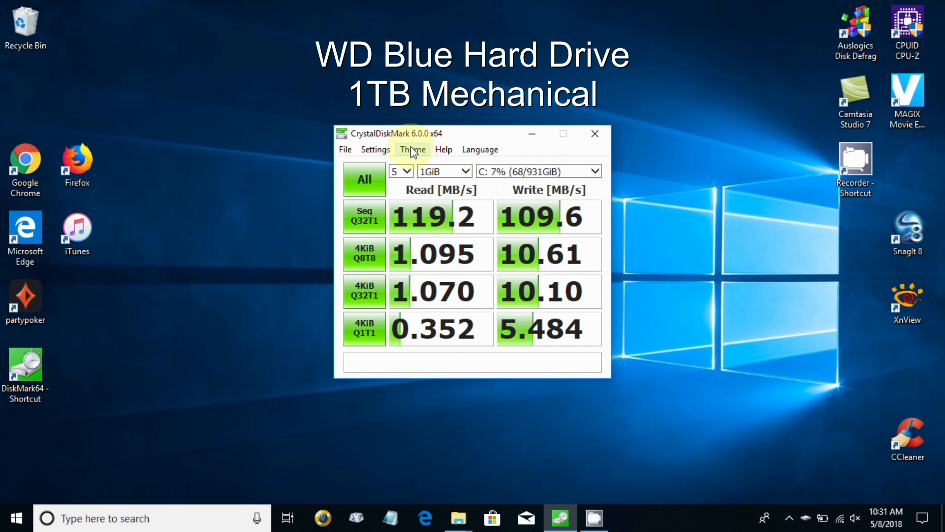
mouse_move(436, 235)
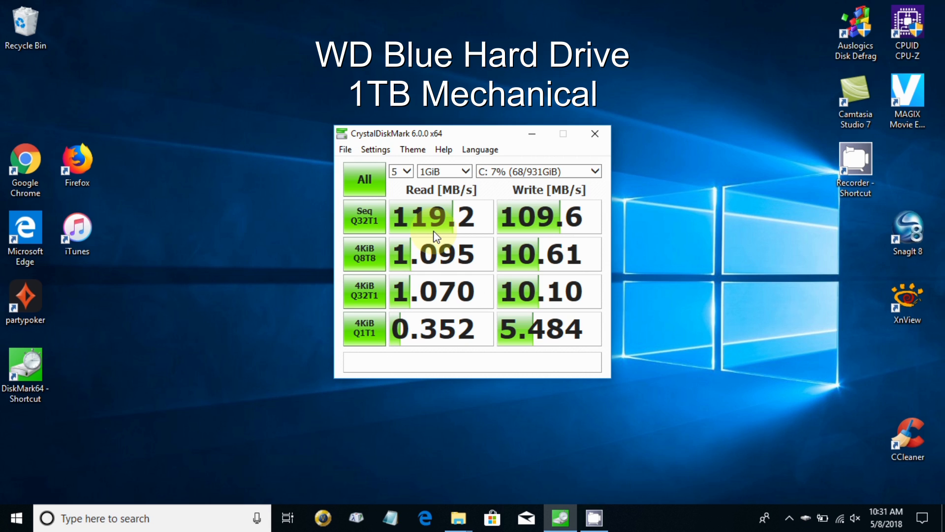
mouse_move(534, 250)
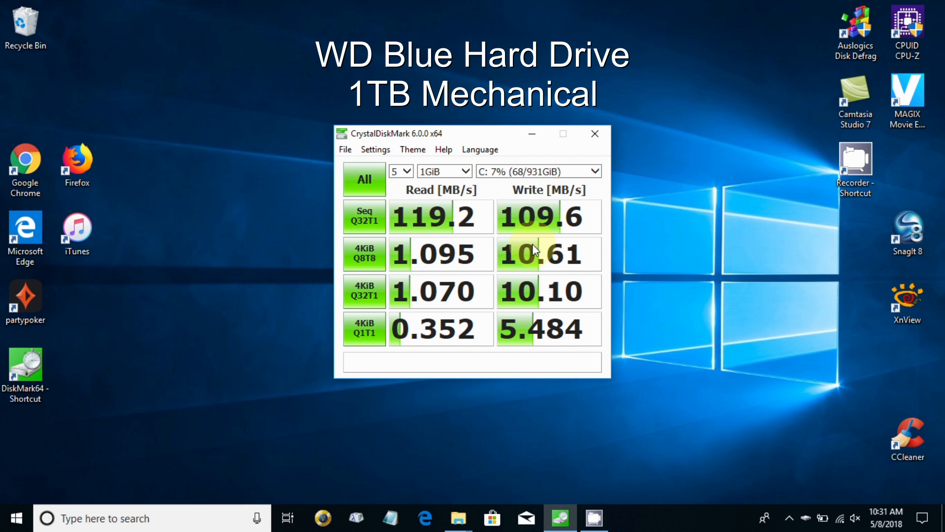
mouse_move(538, 242)
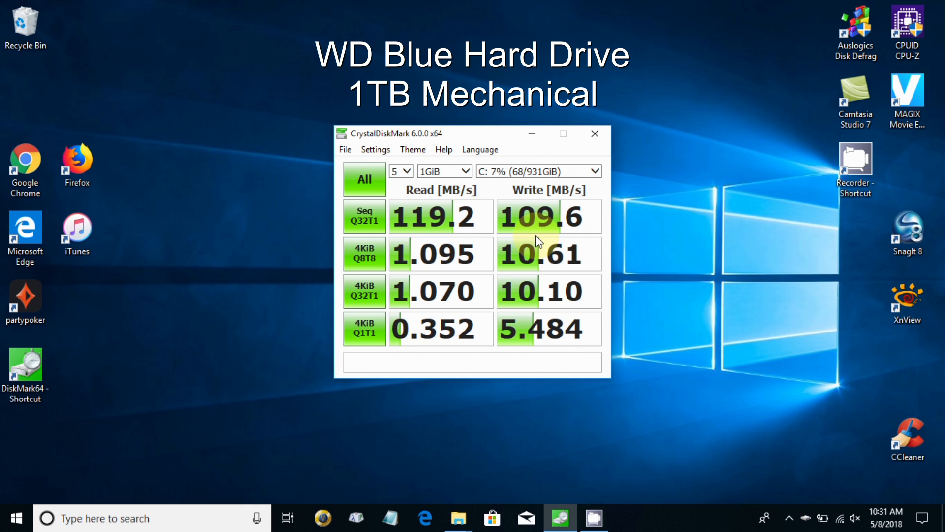
mouse_move(435, 258)
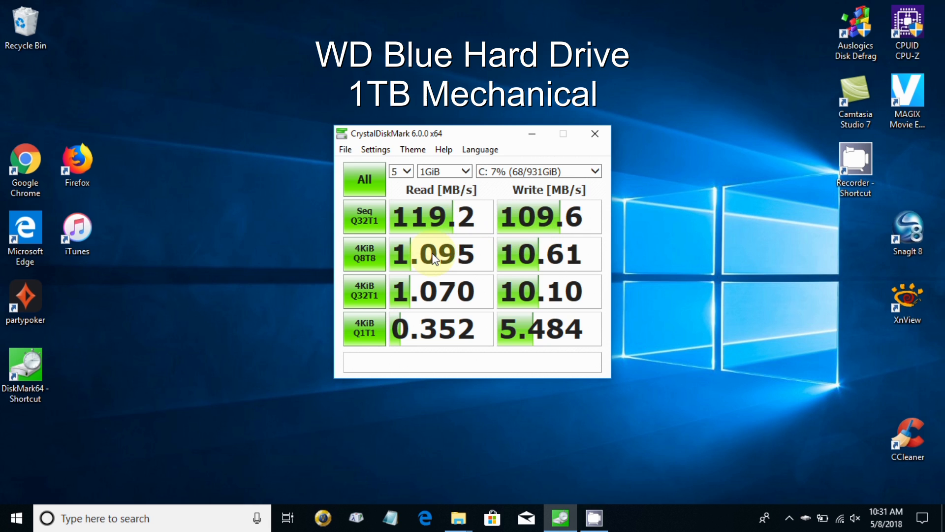
mouse_move(434, 283)
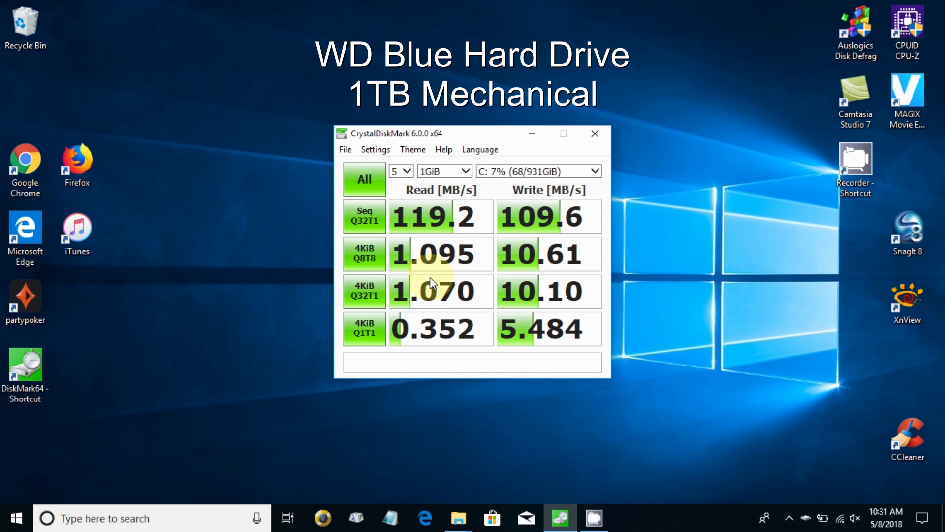
mouse_move(446, 303)
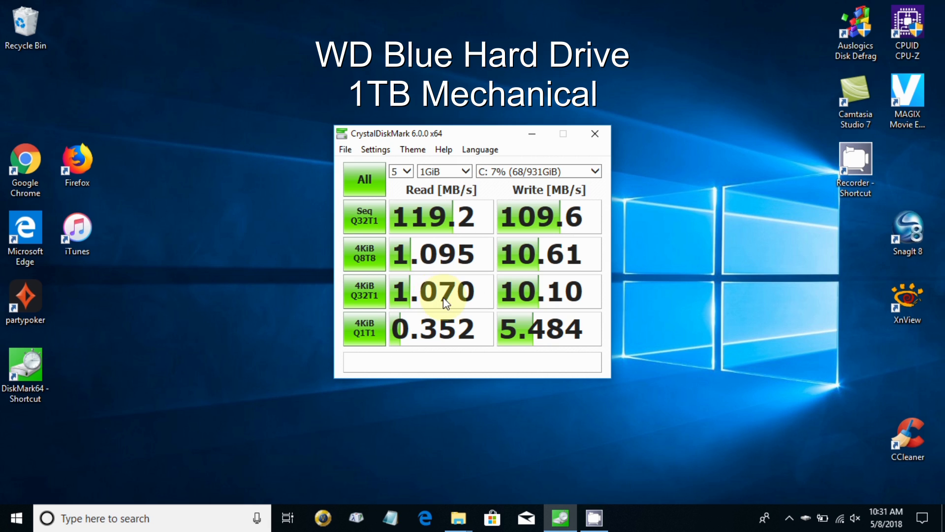
mouse_move(539, 286)
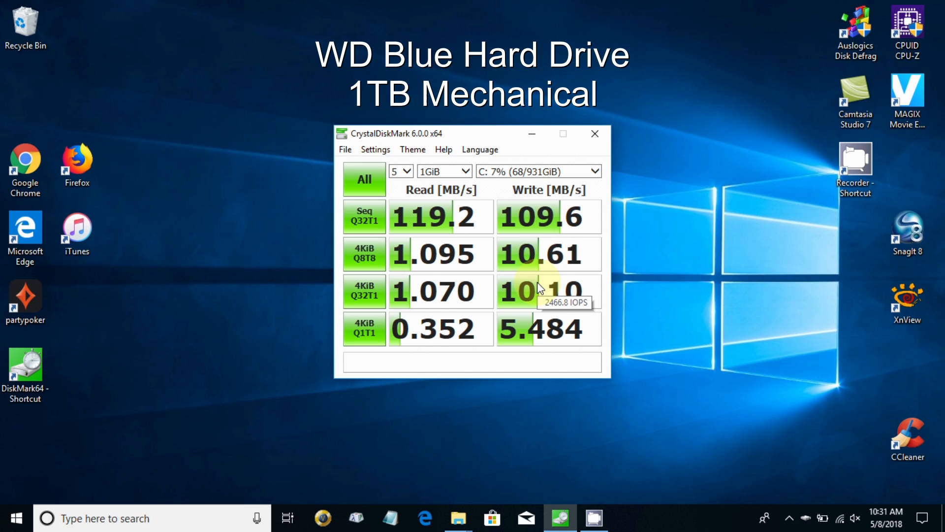
mouse_move(441, 341)
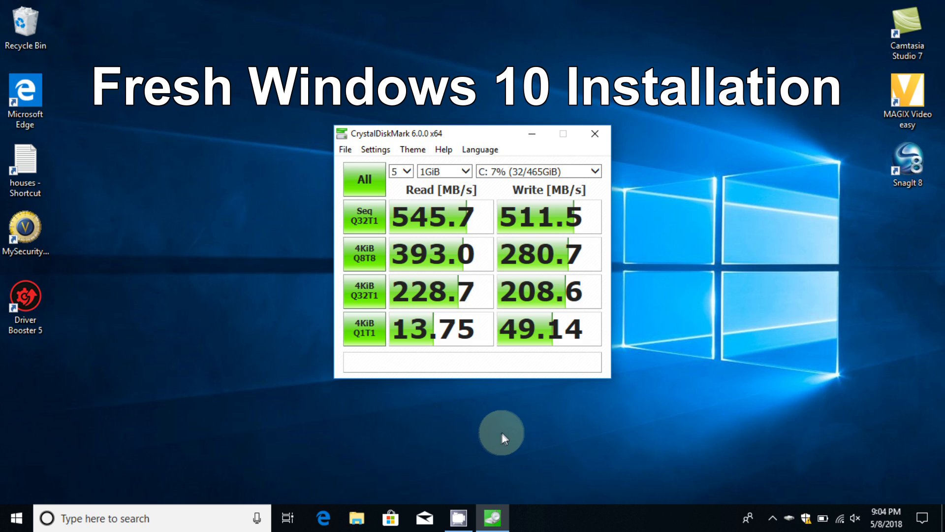
mouse_move(571, 332)
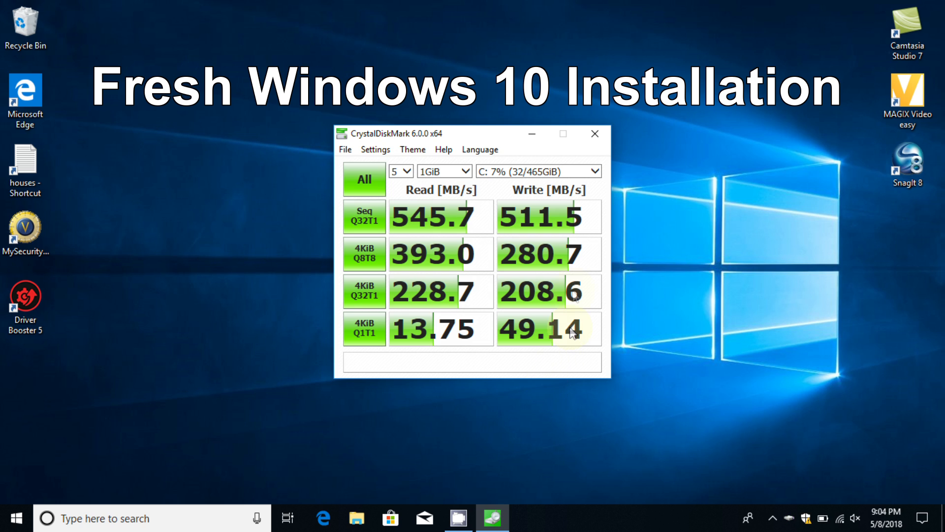
mouse_move(479, 176)
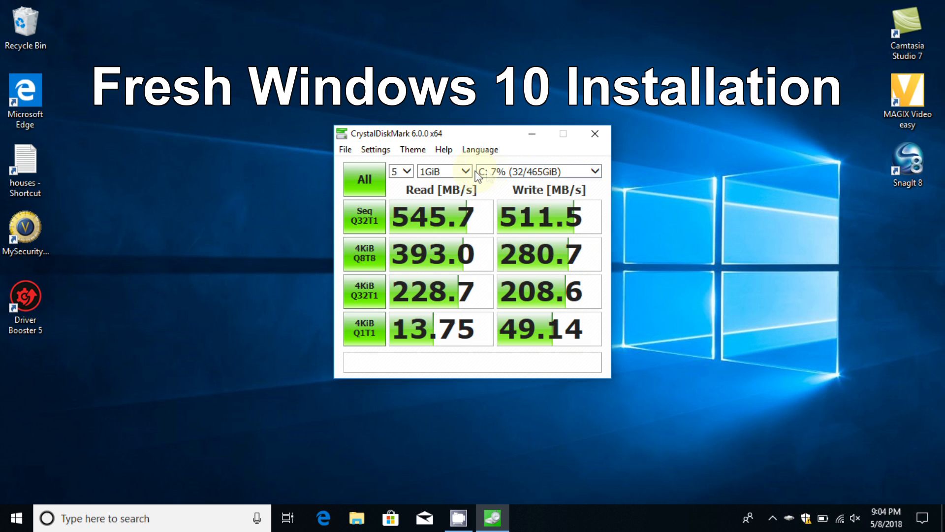
mouse_move(428, 227)
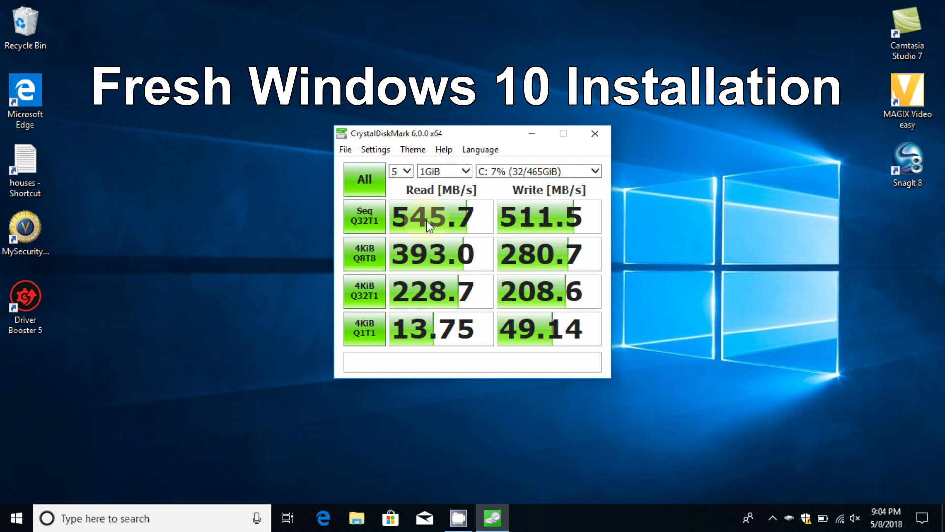
mouse_move(428, 235)
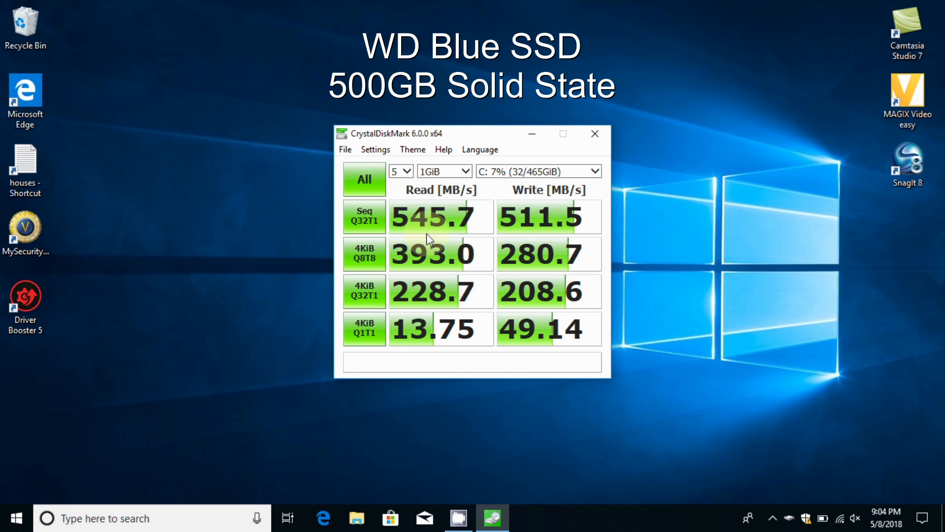
mouse_move(429, 270)
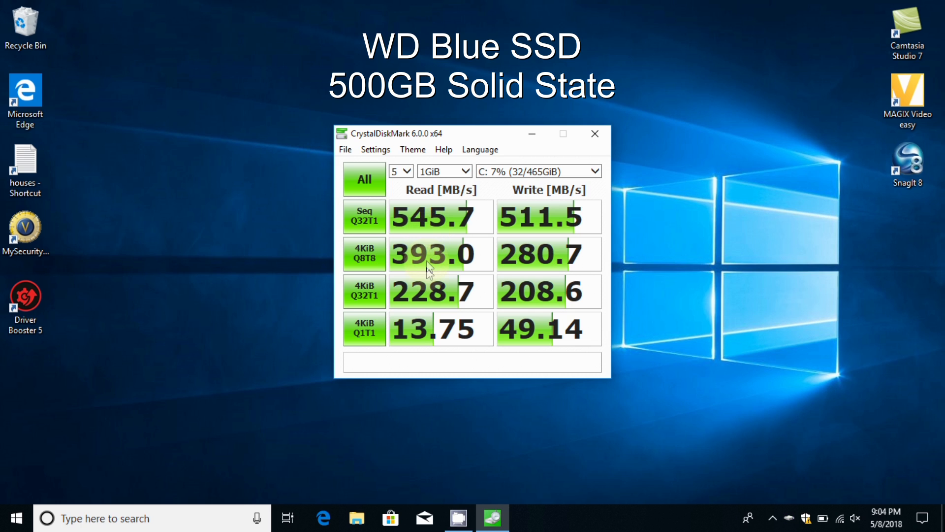
mouse_move(428, 283)
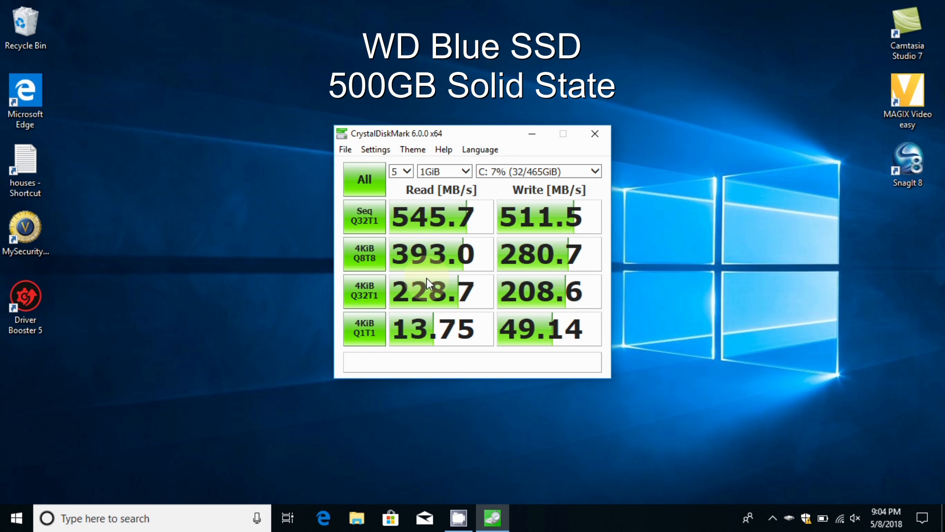
mouse_move(432, 287)
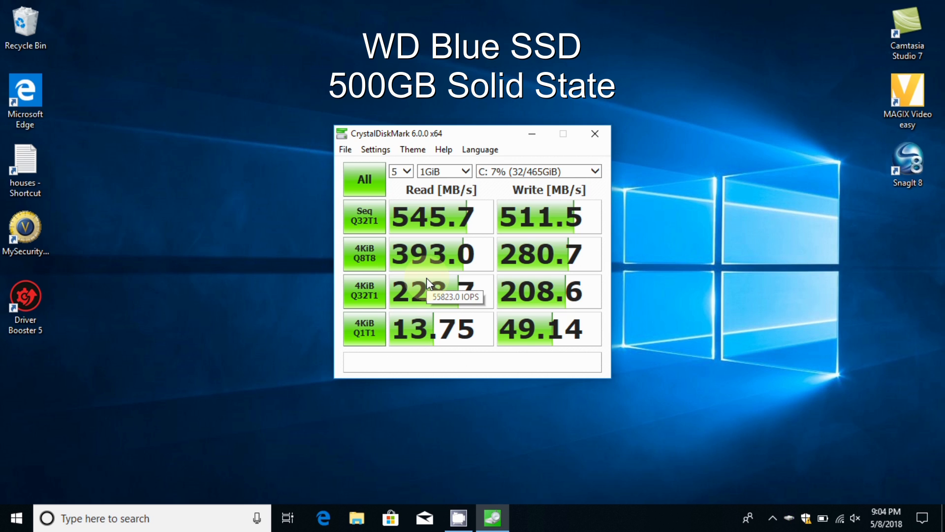
mouse_move(428, 292)
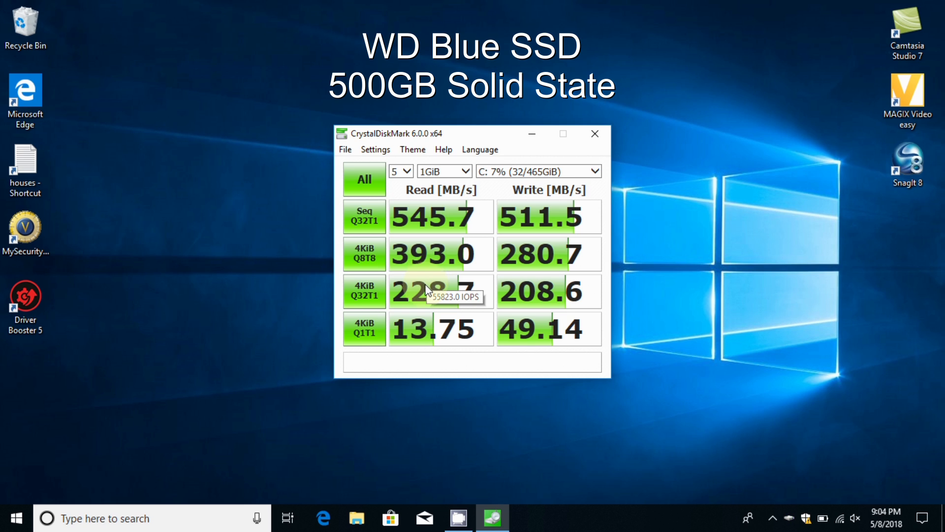
mouse_move(427, 319)
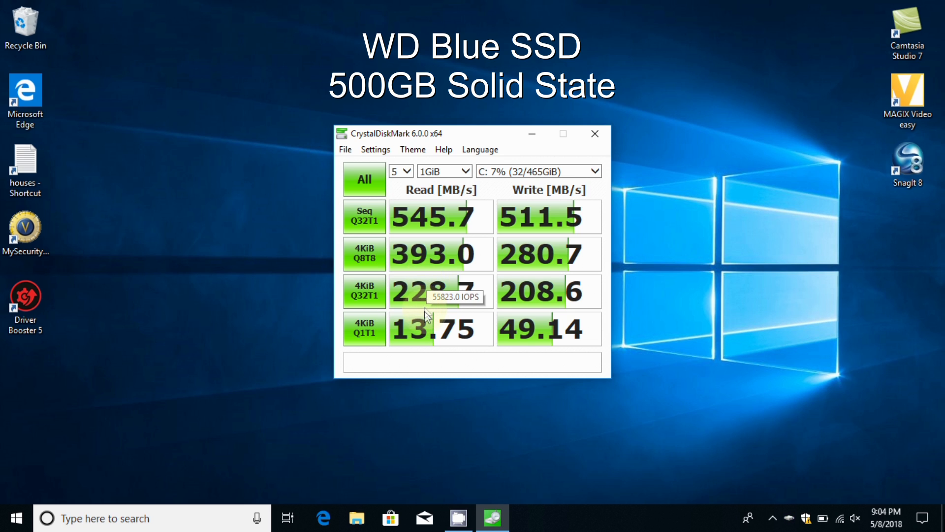
mouse_move(426, 330)
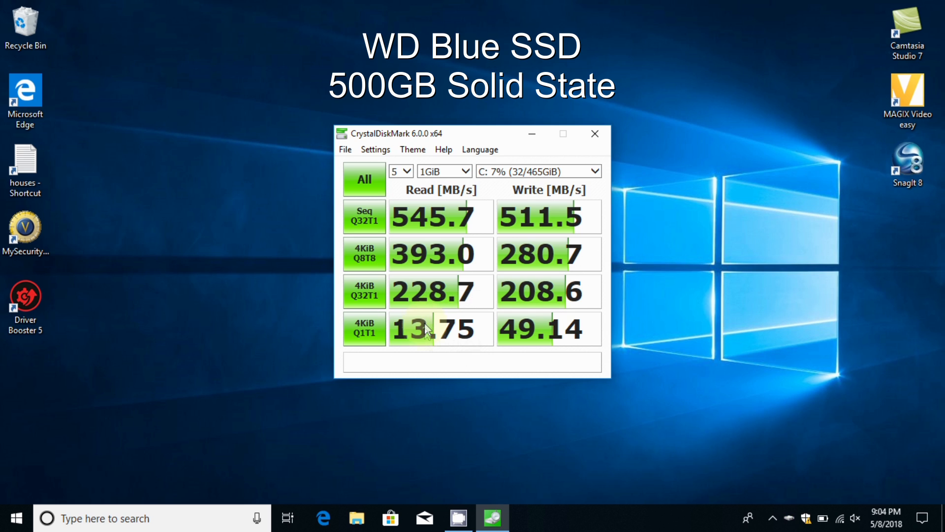
mouse_move(428, 332)
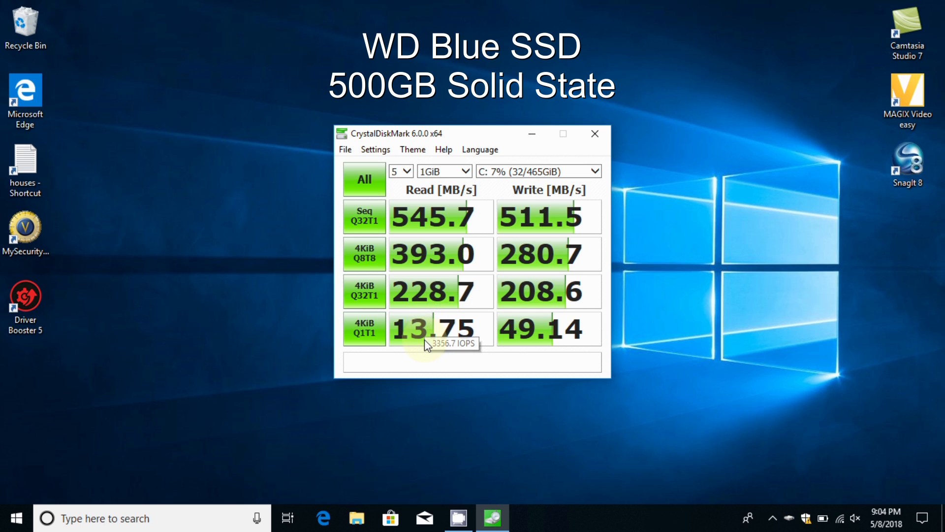
mouse_move(438, 366)
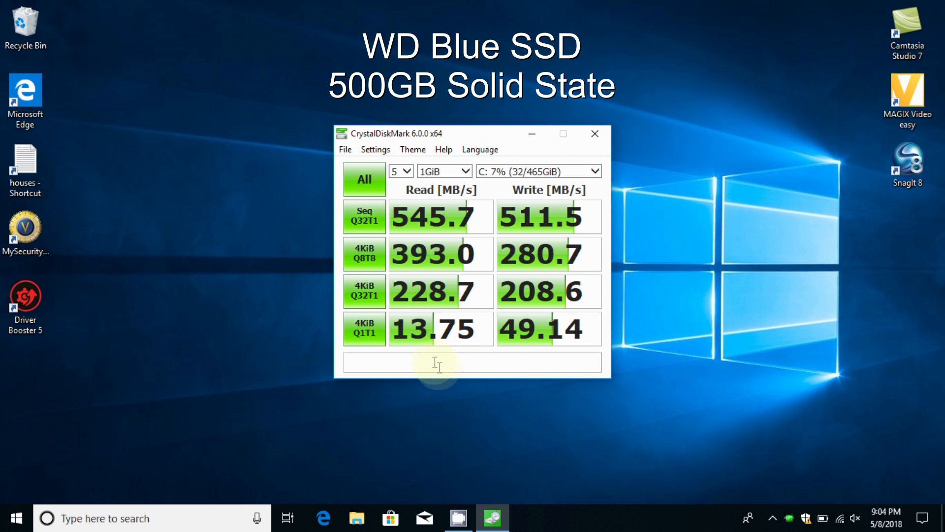
mouse_move(470, 397)
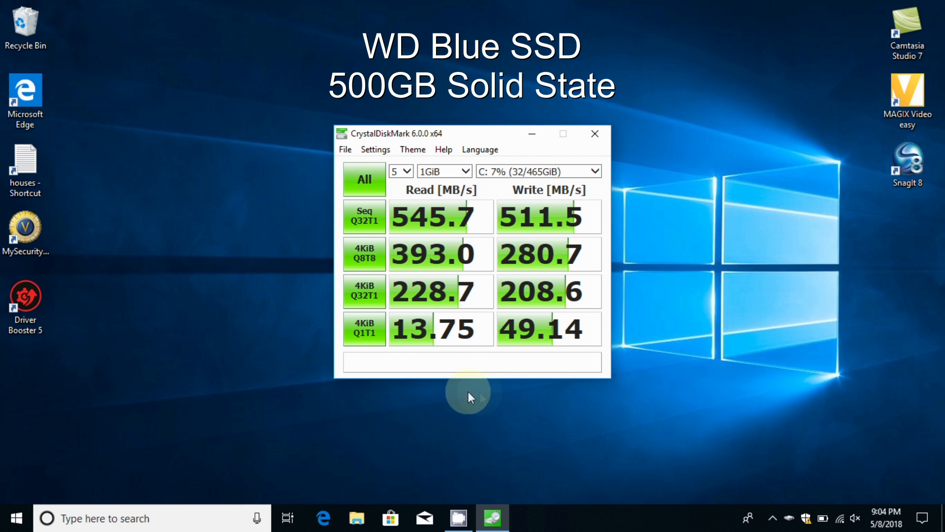
mouse_move(554, 355)
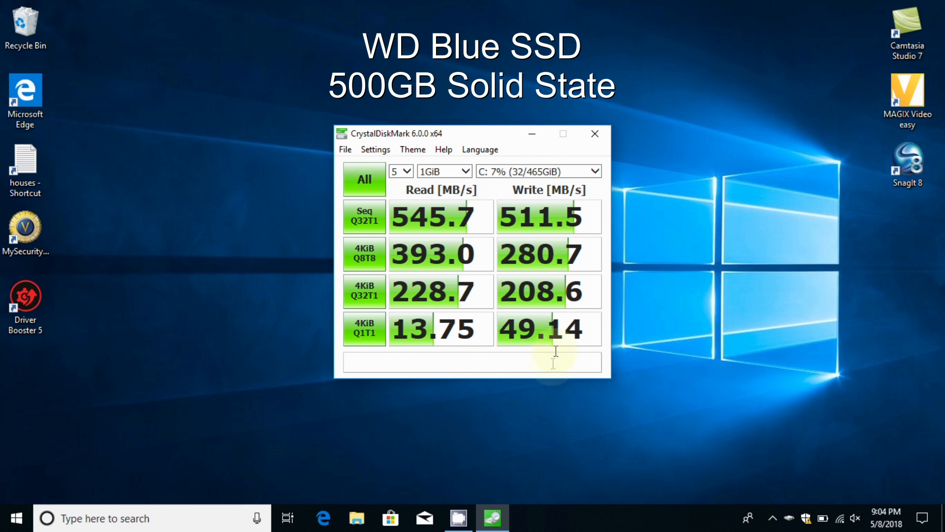
mouse_move(554, 250)
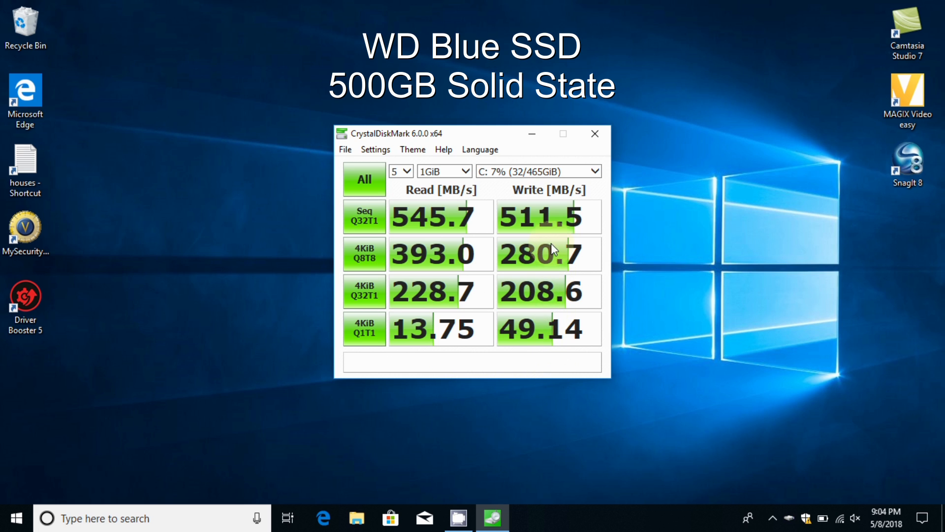
mouse_move(546, 224)
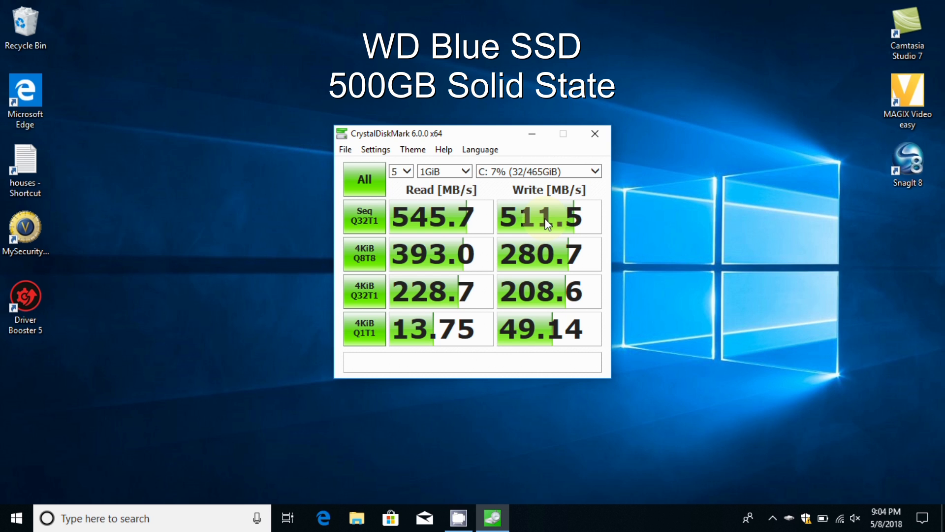
mouse_move(520, 389)
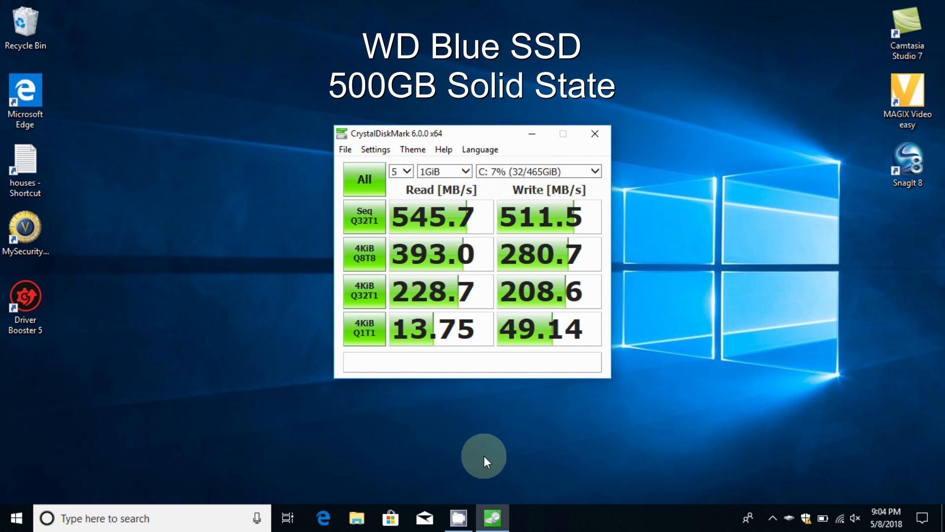
mouse_move(493, 447)
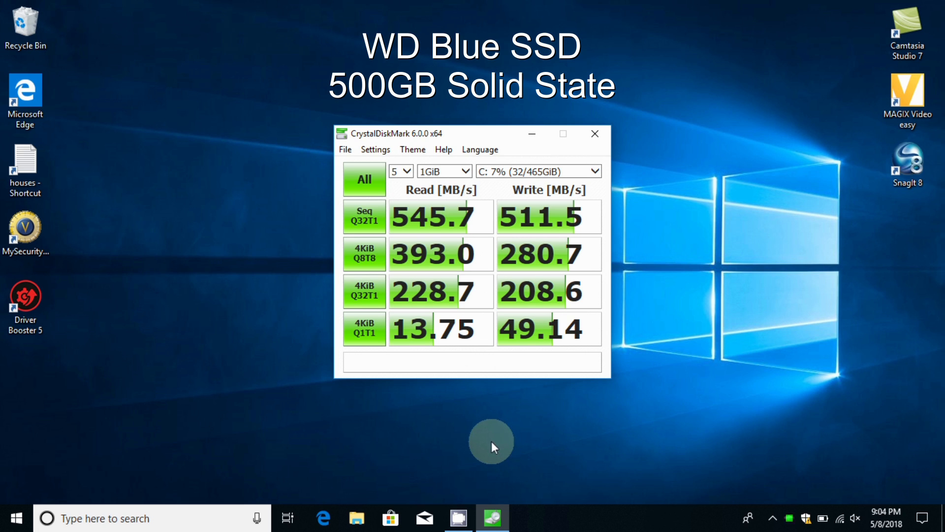
mouse_move(384, 390)
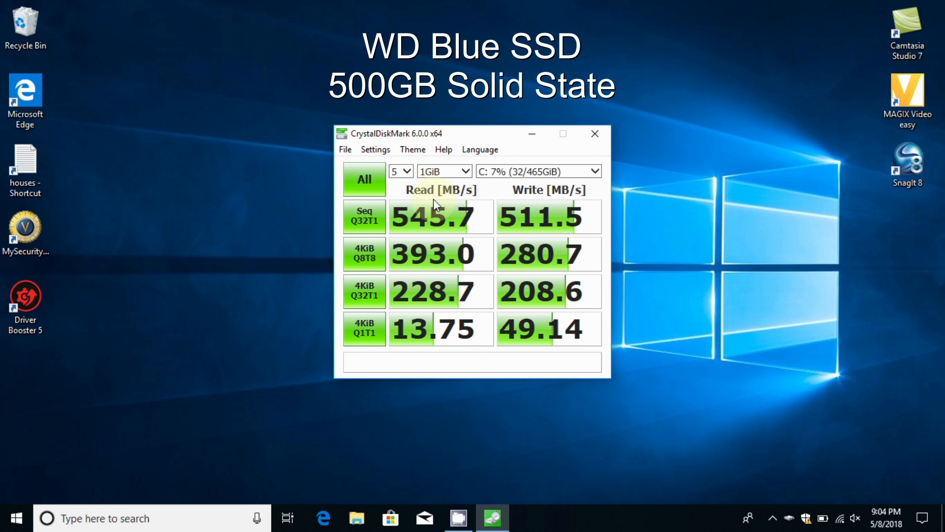
mouse_move(441, 227)
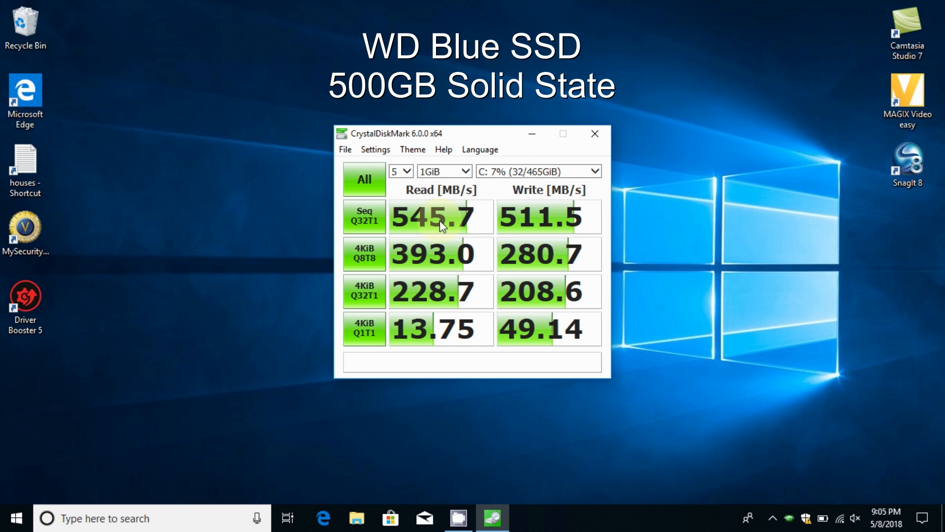
mouse_move(506, 224)
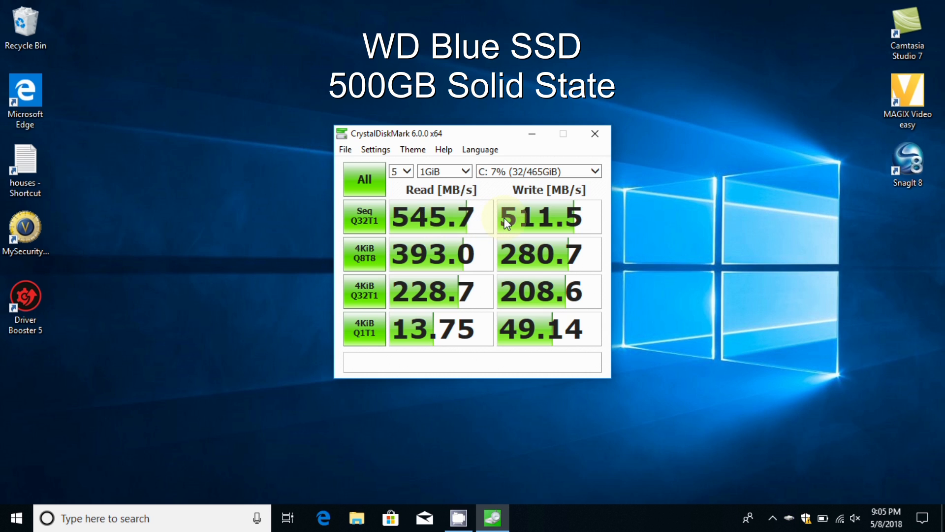
mouse_move(535, 227)
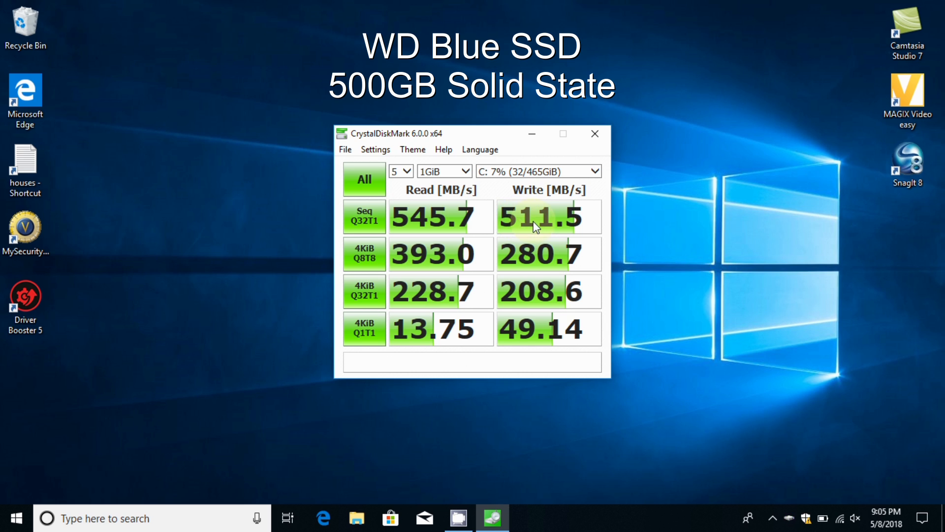
mouse_move(540, 242)
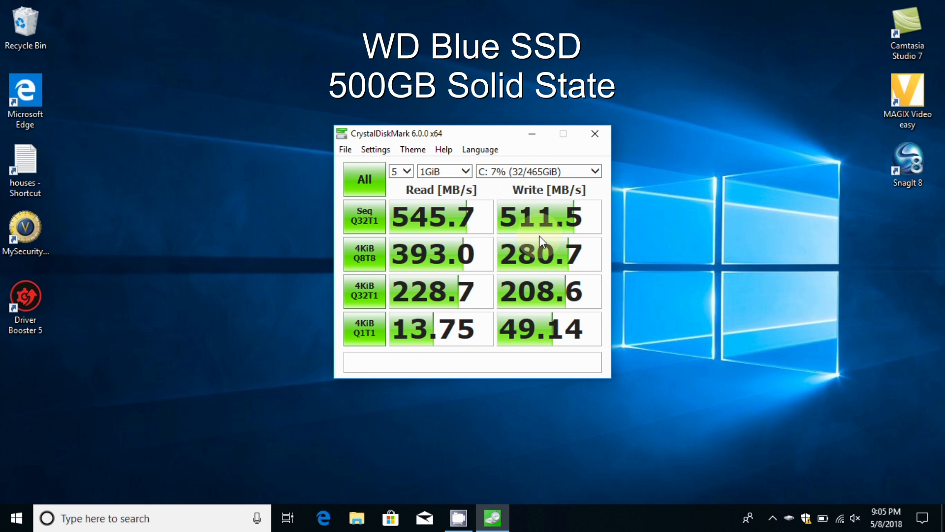
mouse_move(512, 256)
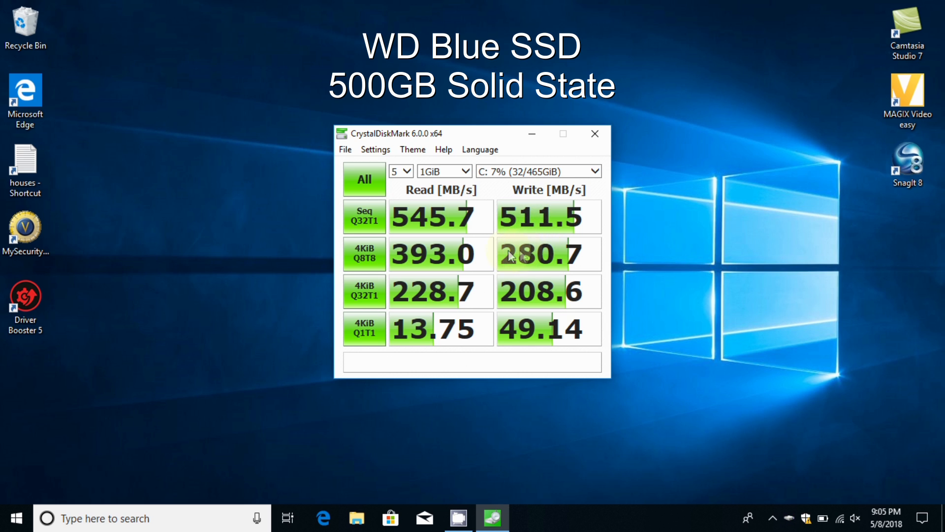
mouse_move(453, 260)
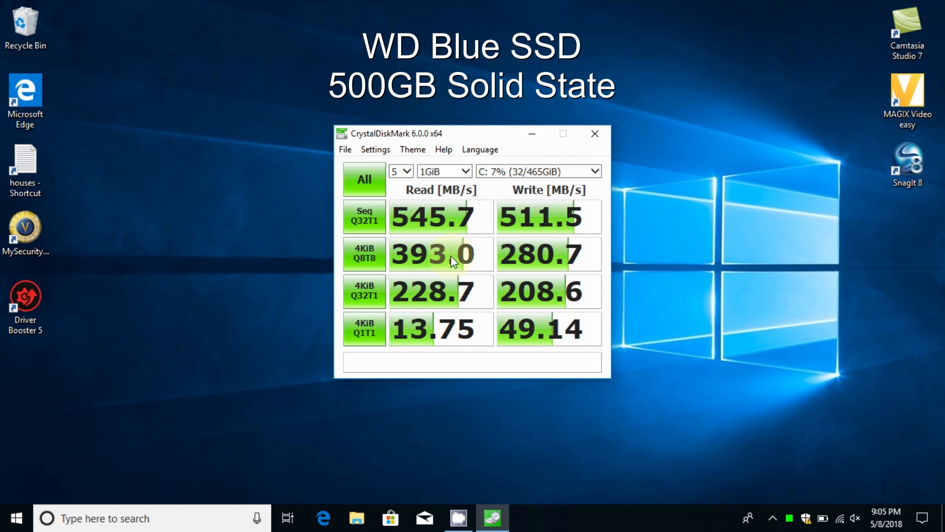
mouse_move(440, 293)
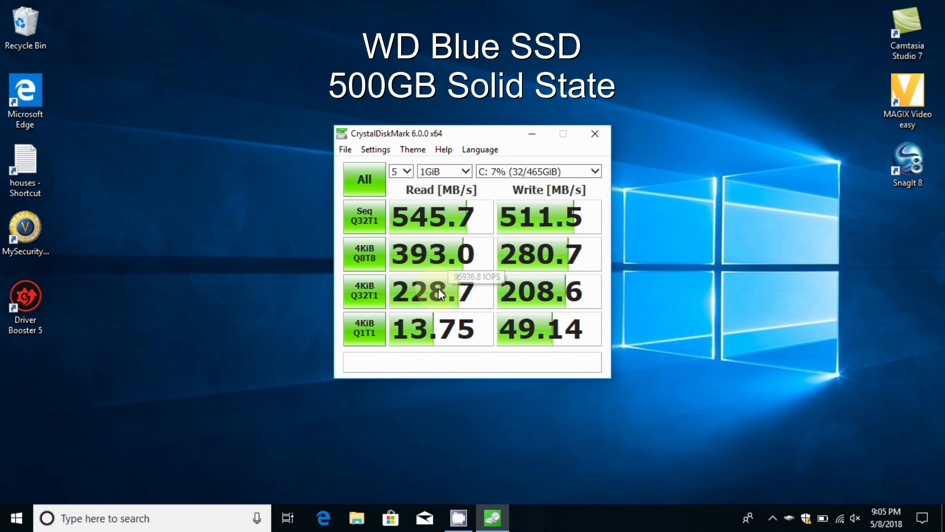
mouse_move(537, 307)
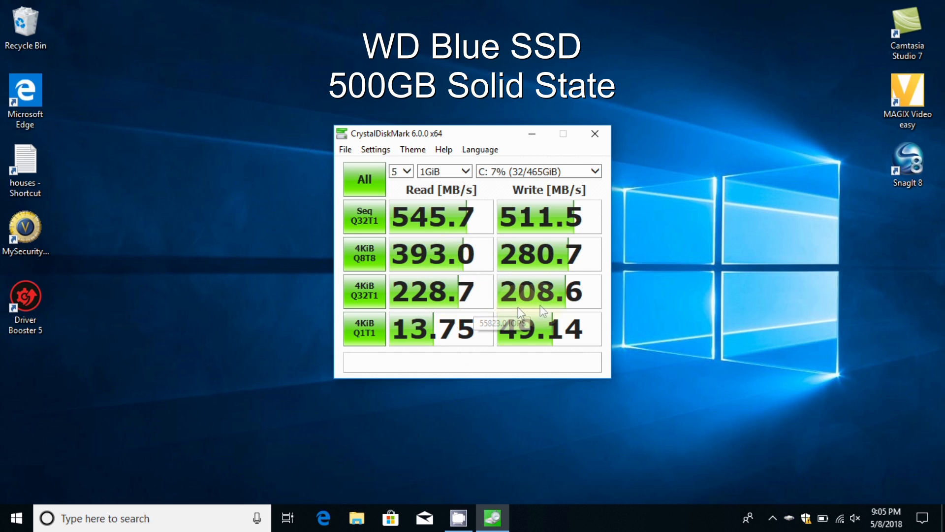
mouse_move(560, 293)
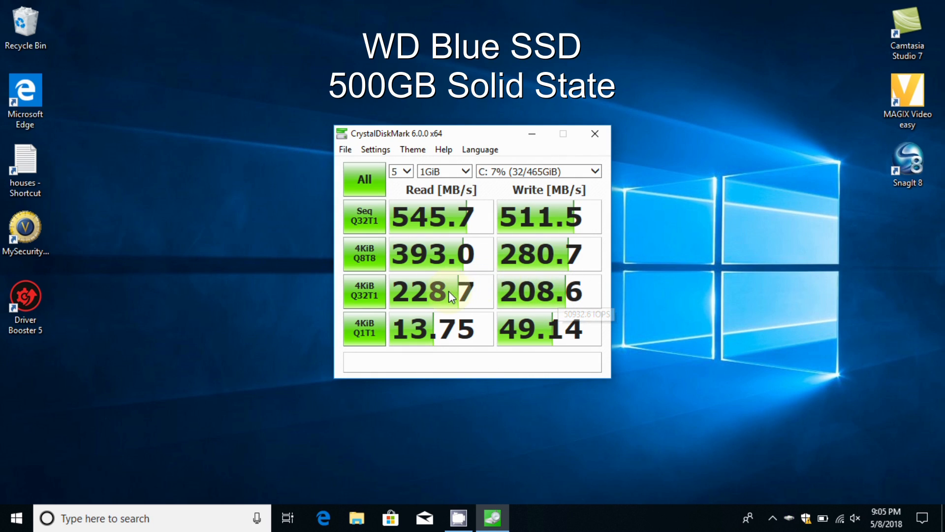
mouse_move(449, 337)
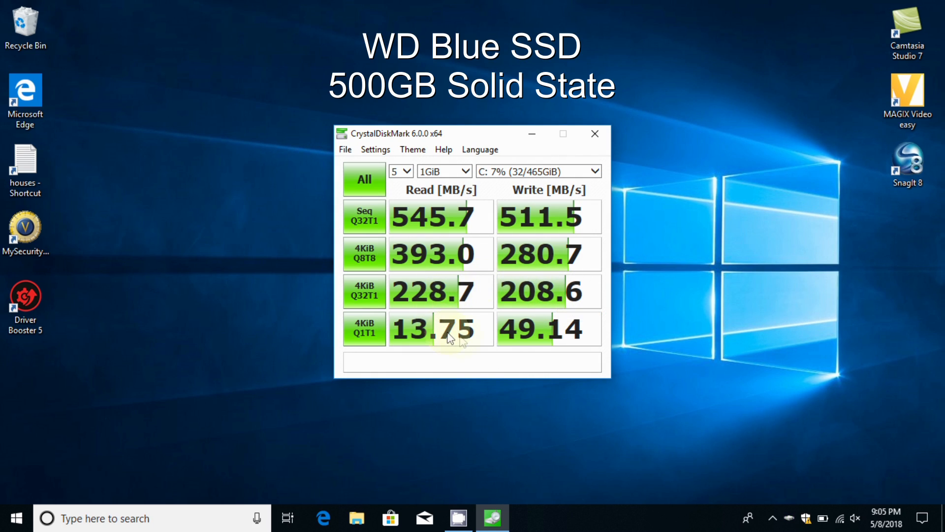
mouse_move(534, 335)
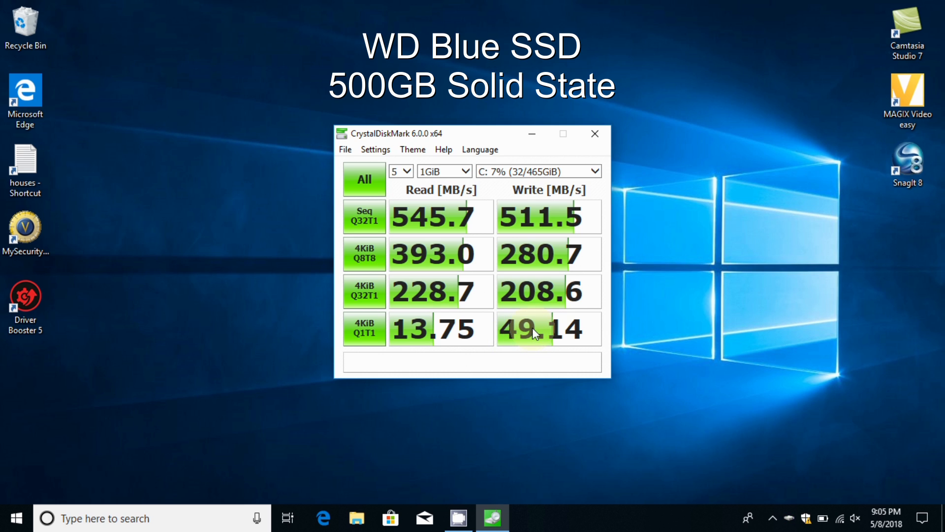
mouse_move(466, 403)
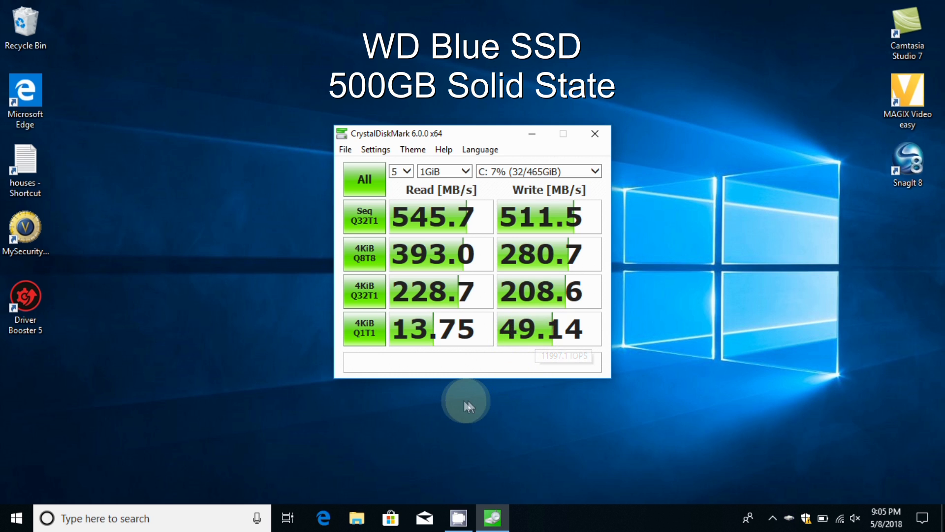